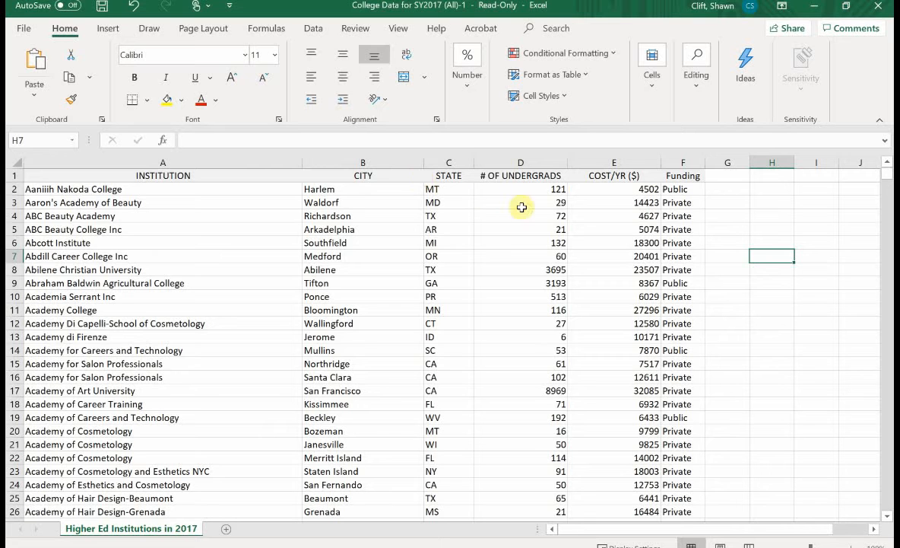
mouse_move(601, 193)
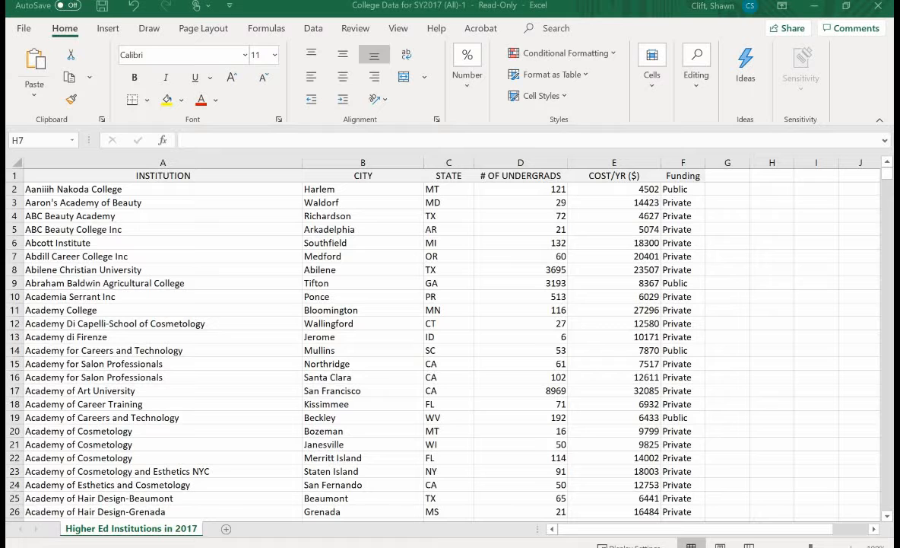
mouse_move(797, 379)
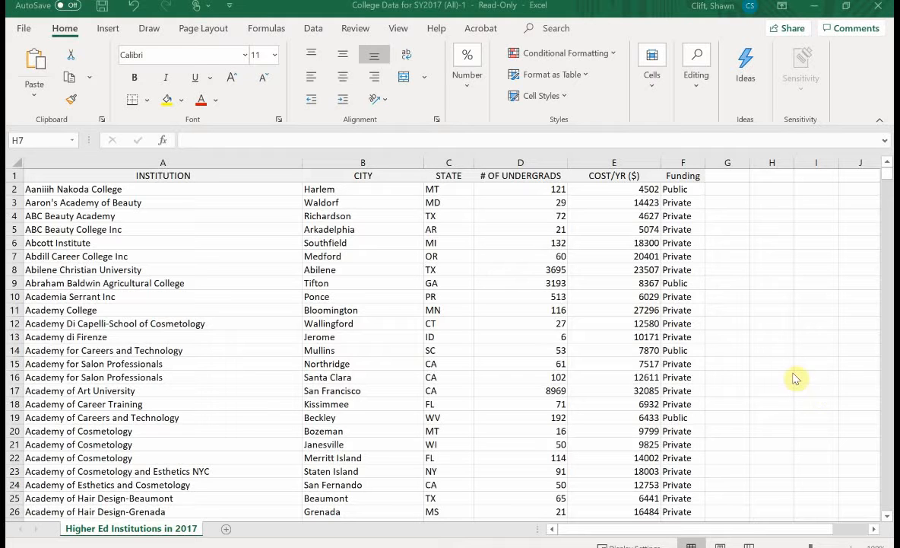
mouse_move(703, 297)
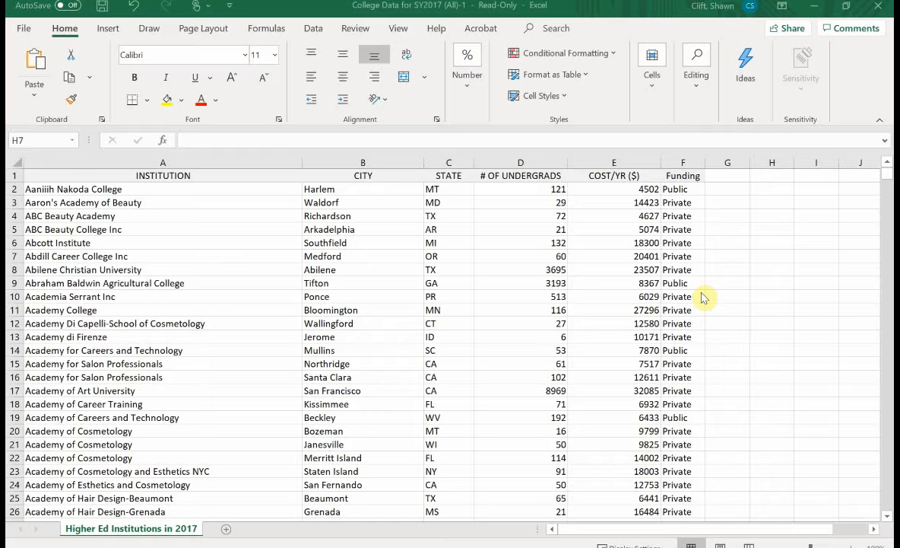
mouse_move(699, 298)
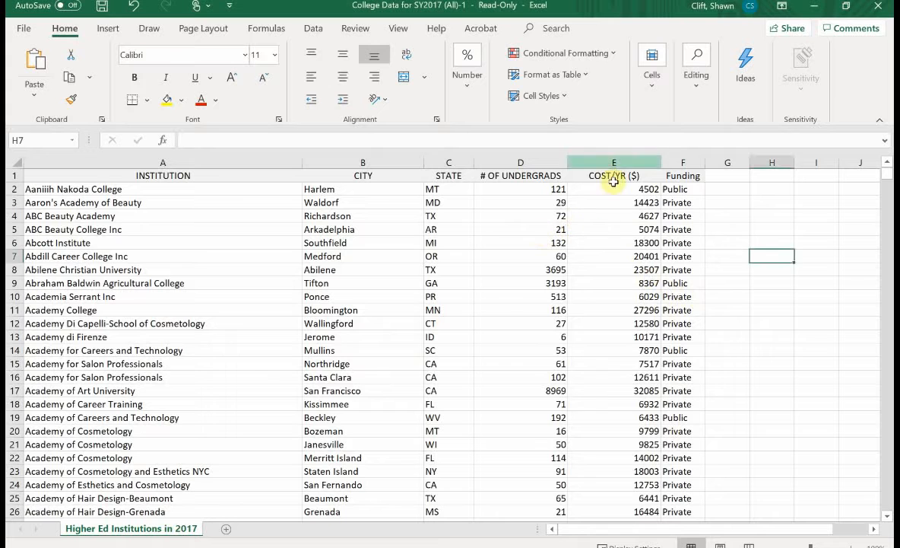
Select the whole COST/YR ($) column E and scroll down through its values.
click(615, 175)
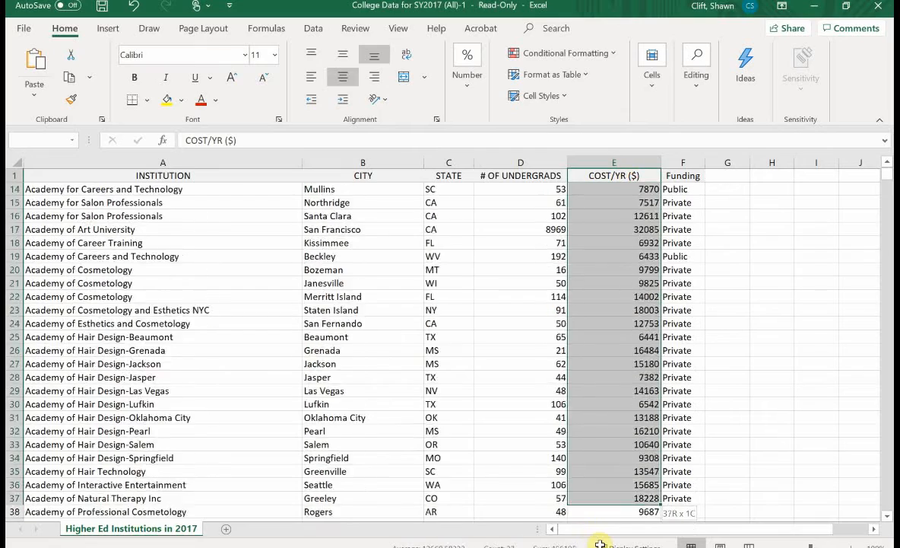
scroll(down, 3)
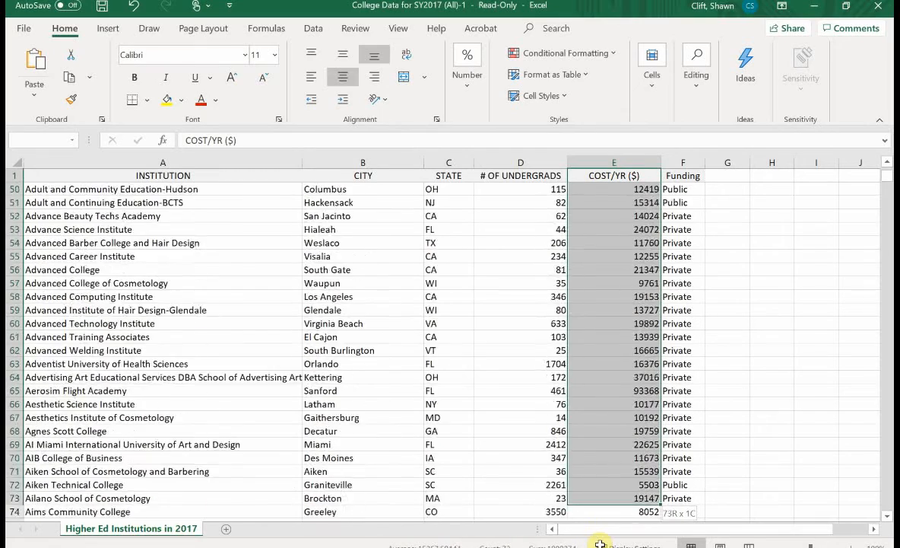
scroll(down, 3)
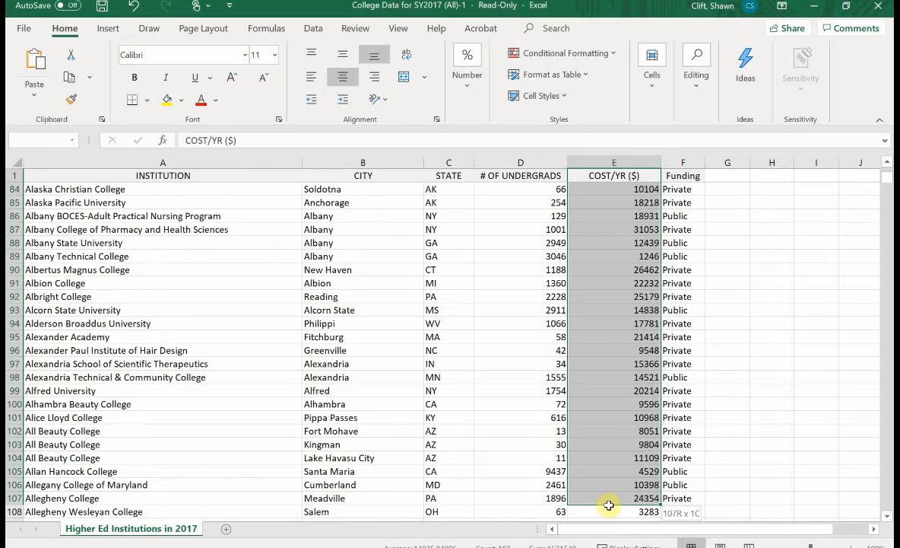
scroll(down, 3)
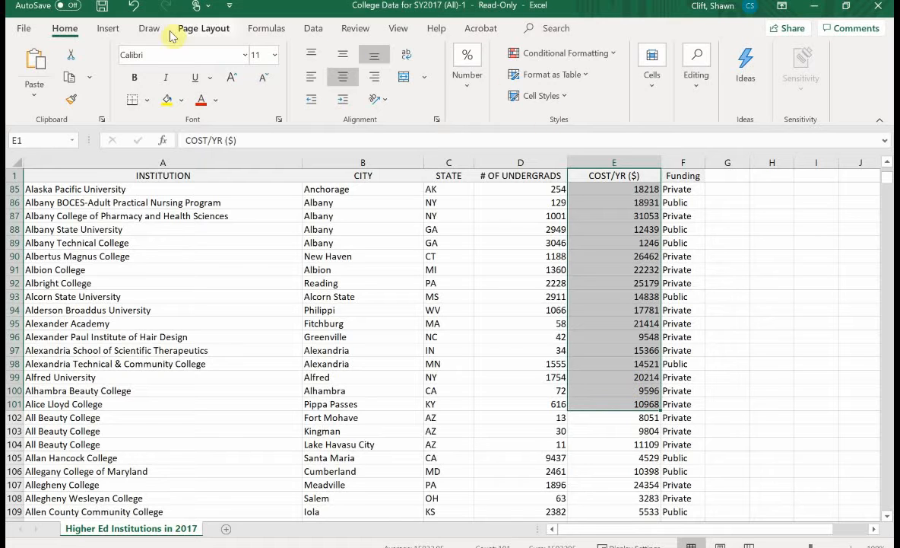
Insert a Histogram statistic chart of the selected cost values from the Insert ribbon.
click(108, 28)
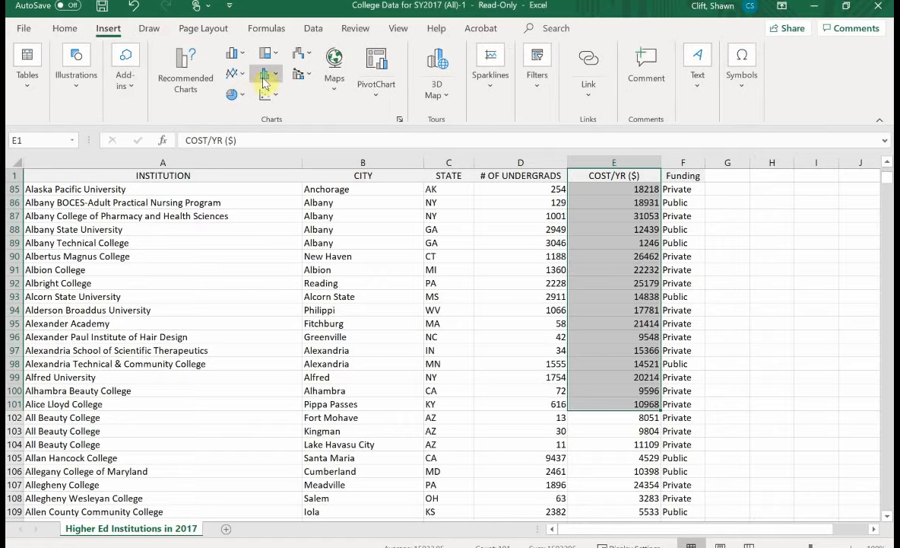
mouse_move(267, 76)
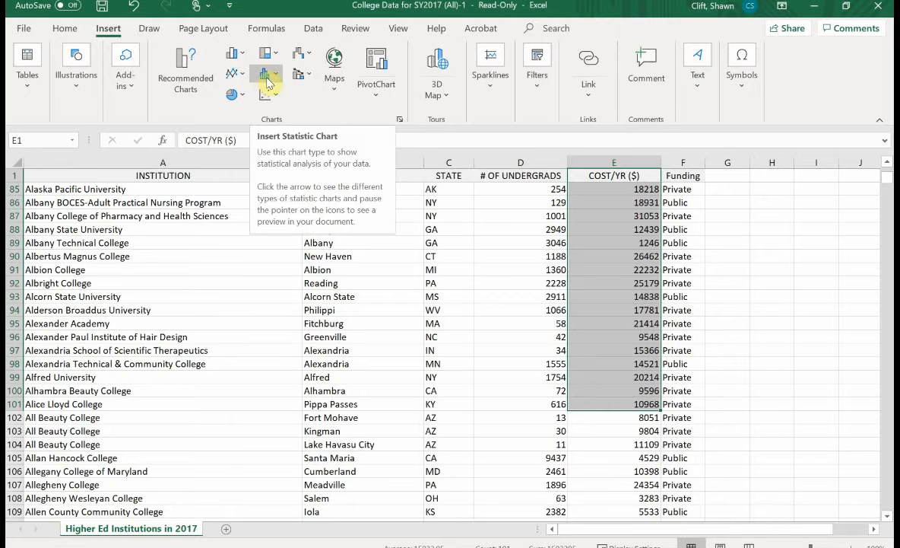
click(265, 73)
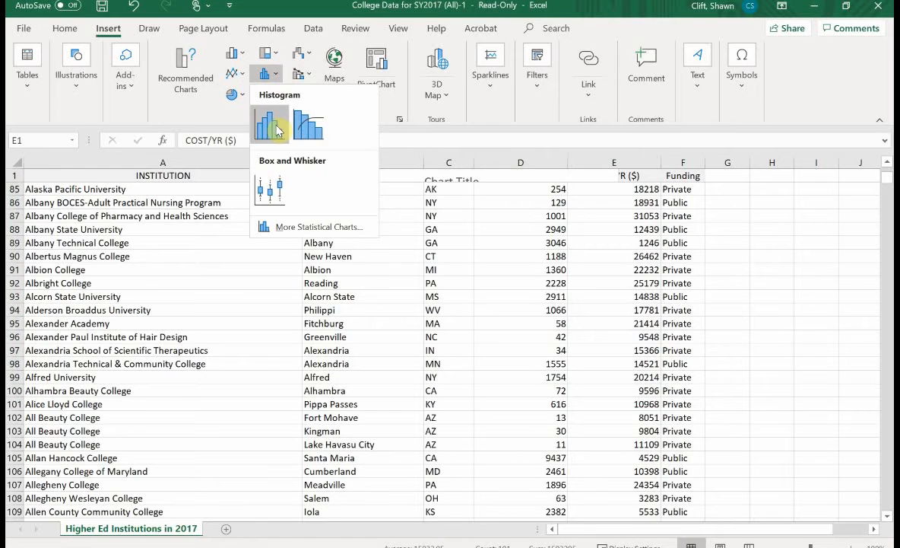
mouse_move(270, 125)
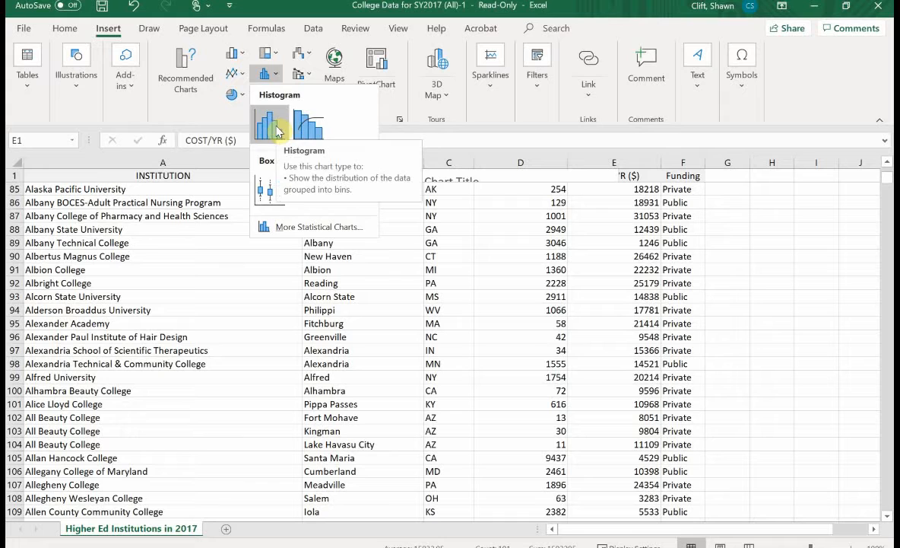
click(270, 125)
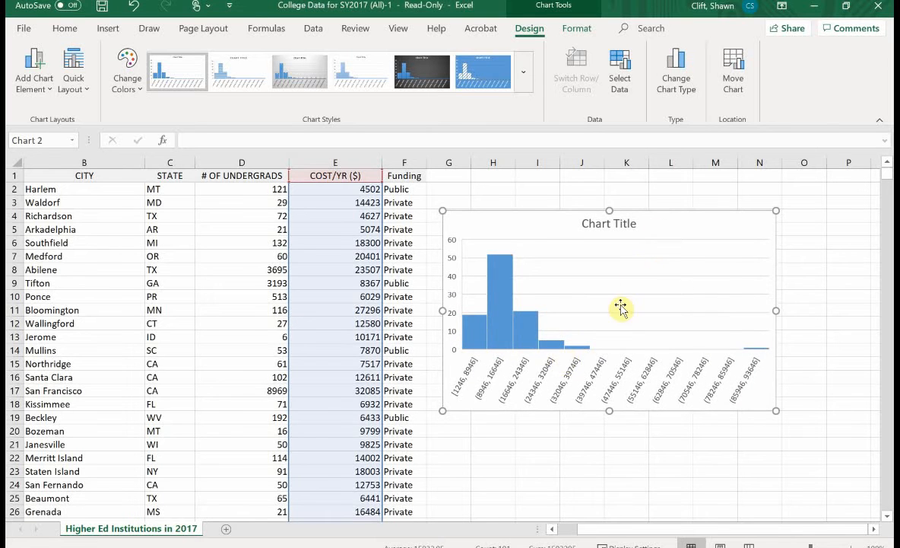
mouse_move(474, 377)
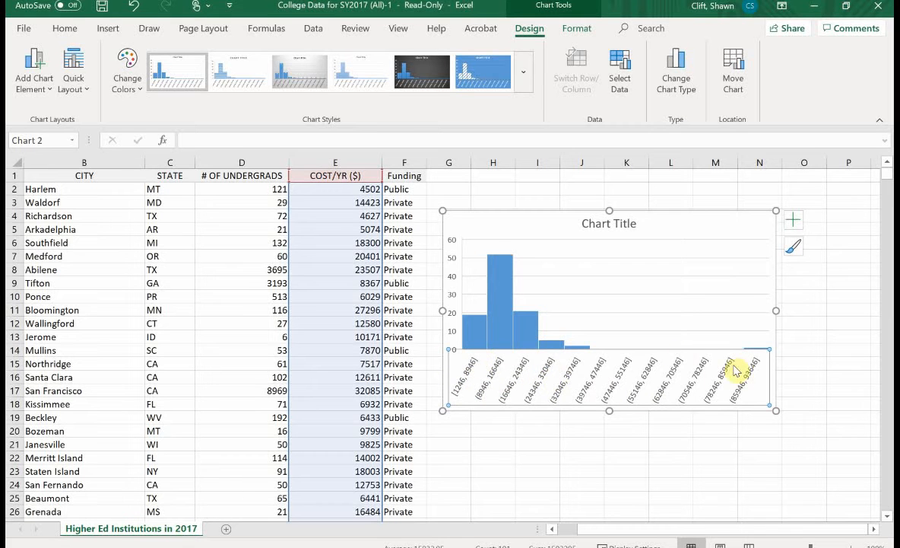
mouse_move(499, 380)
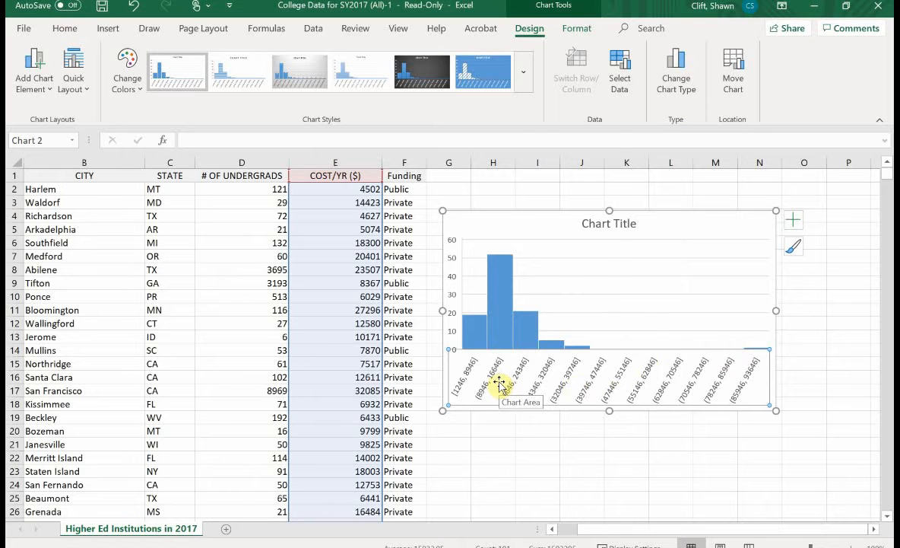
Reach Format Axis for the histogram's horizontal cost-range axis via its right-click menu.
right_click(500, 383)
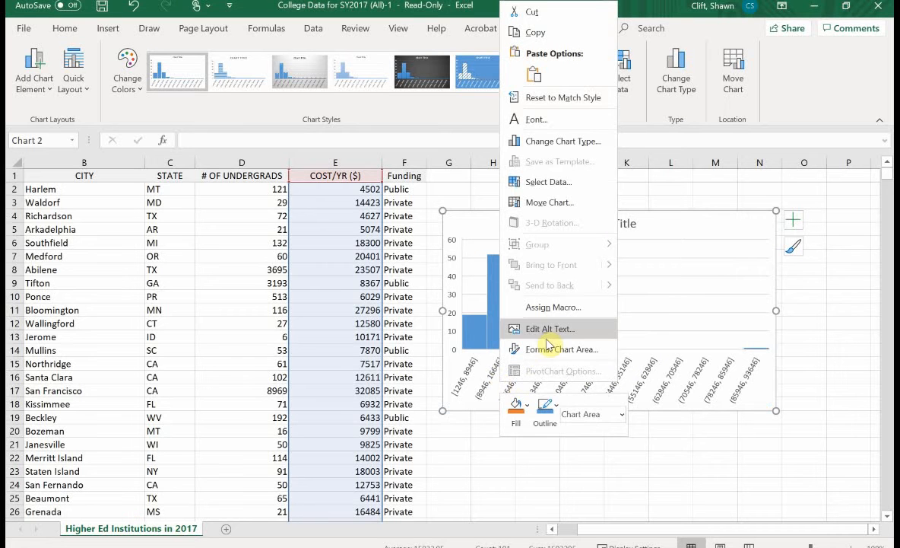
mouse_move(612, 392)
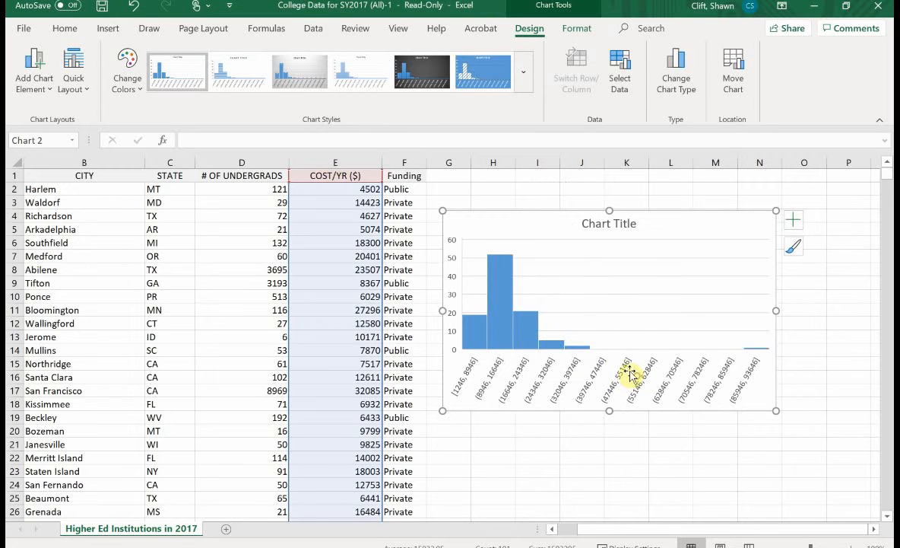
right_click(624, 372)
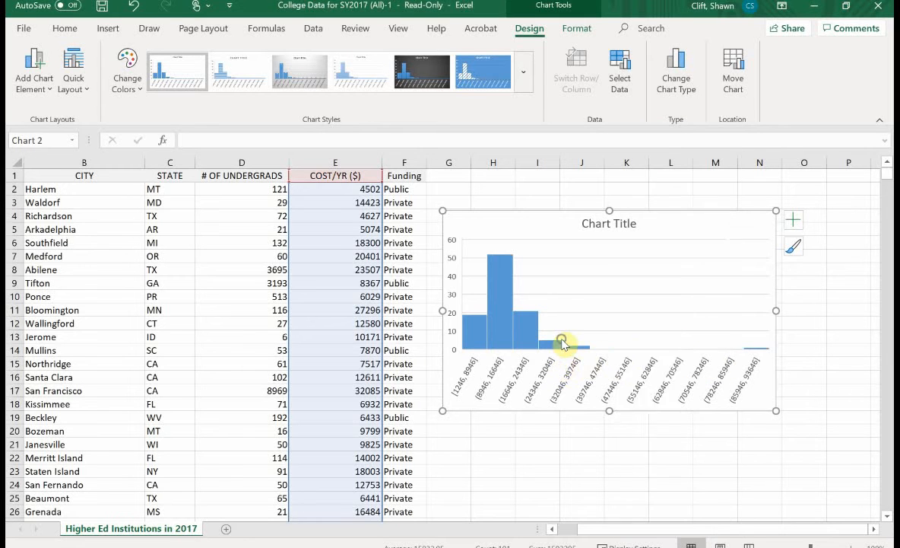
right_click(561, 342)
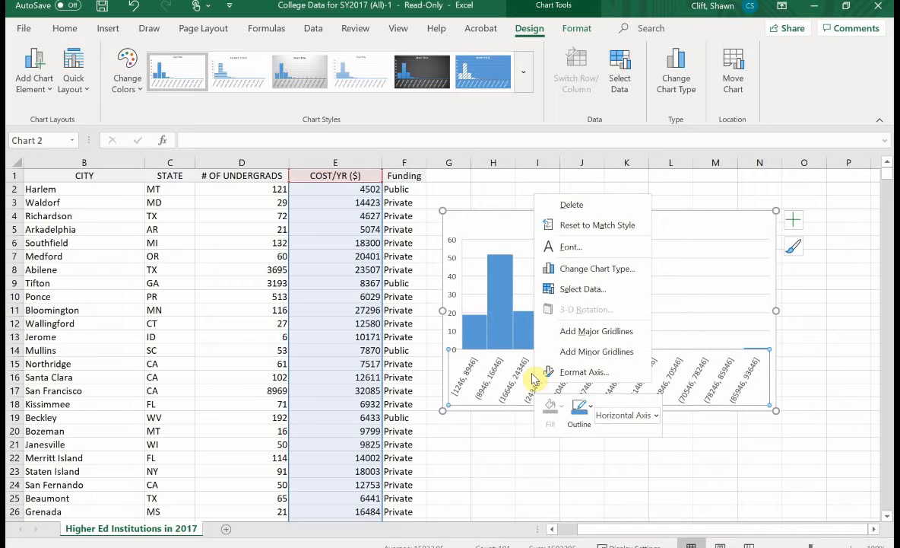
mouse_move(584, 371)
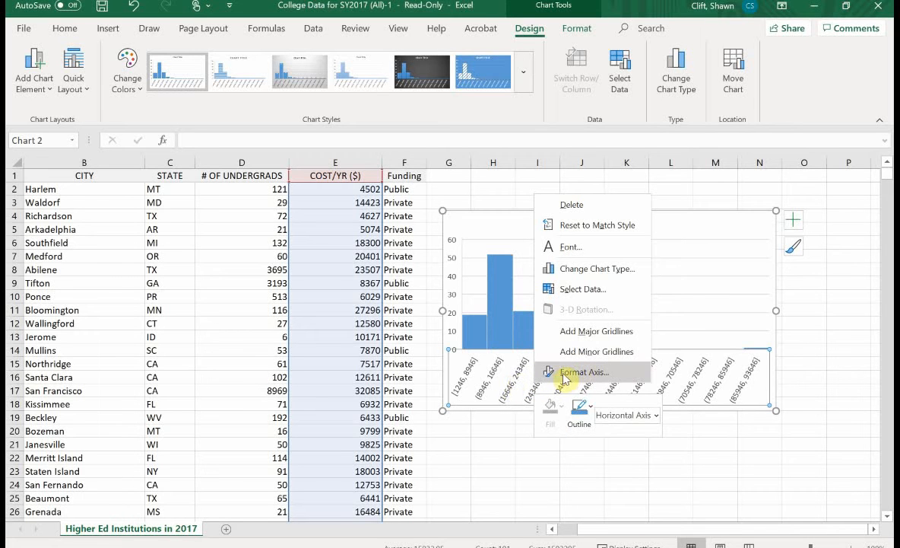
mouse_move(590, 371)
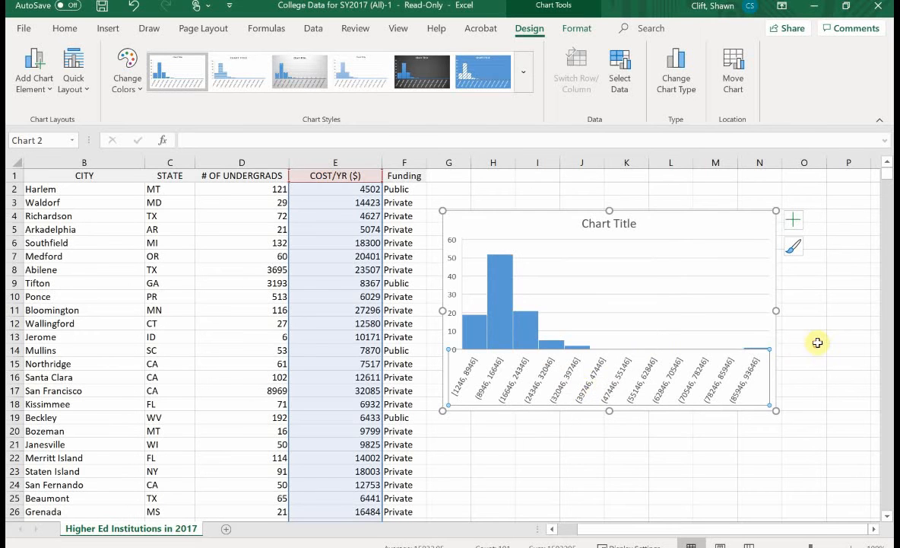
right_click(523, 371)
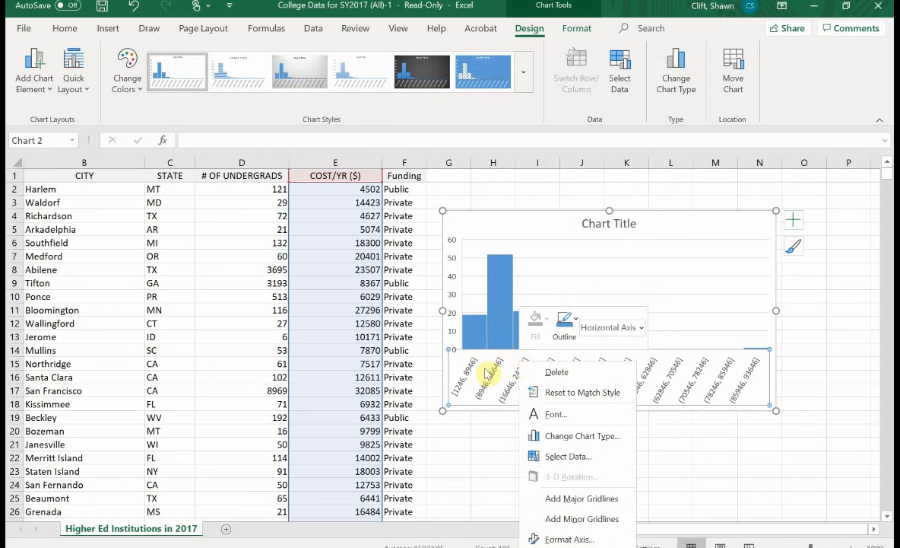
mouse_move(493, 373)
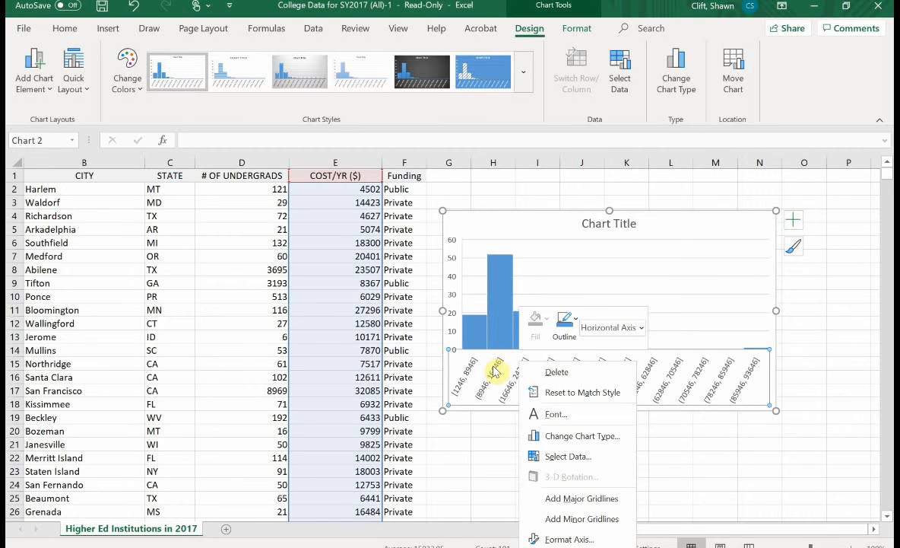
click(569, 538)
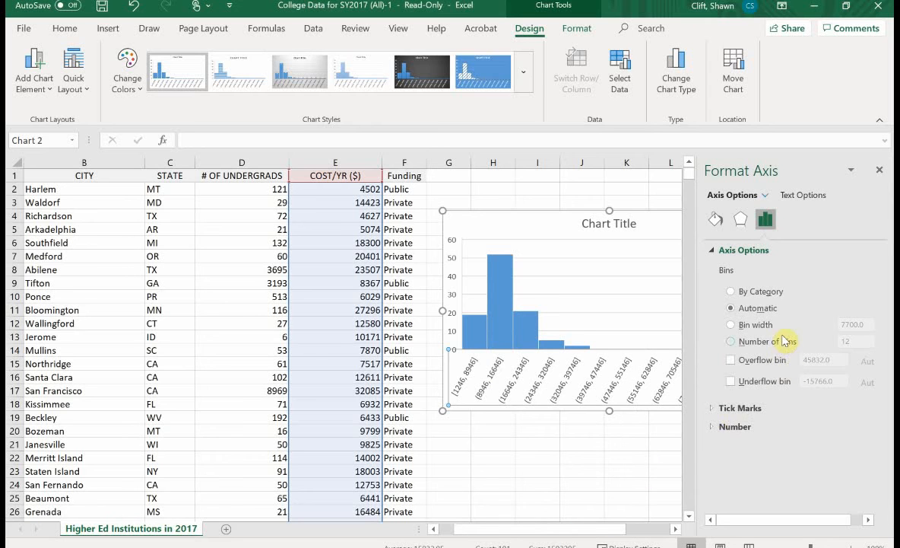
Switch the axis from automatic binning to the Number of bins option for 15 bins.
click(730, 324)
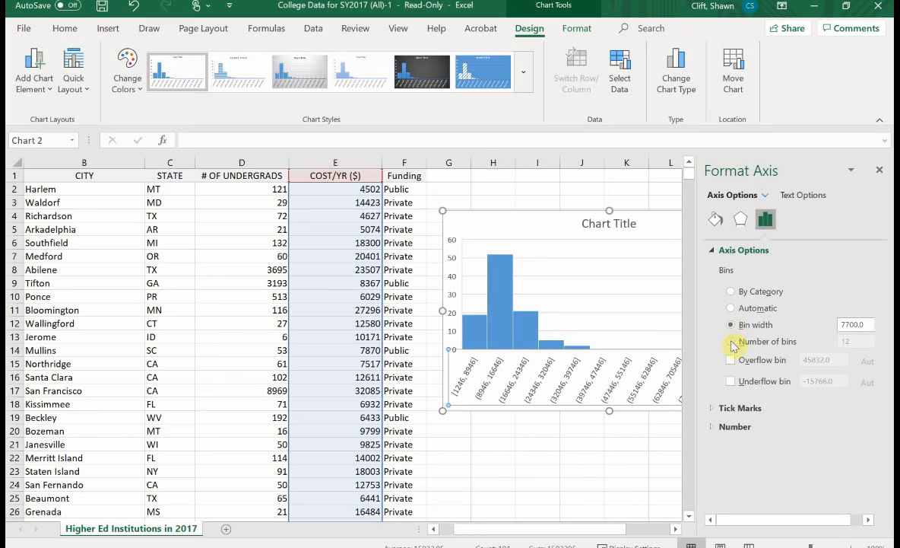
click(732, 341)
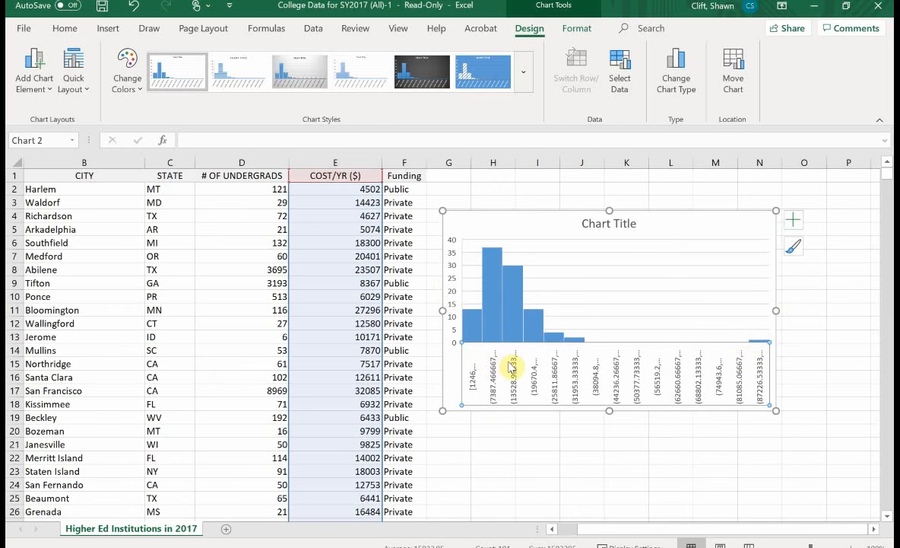
mouse_move(479, 333)
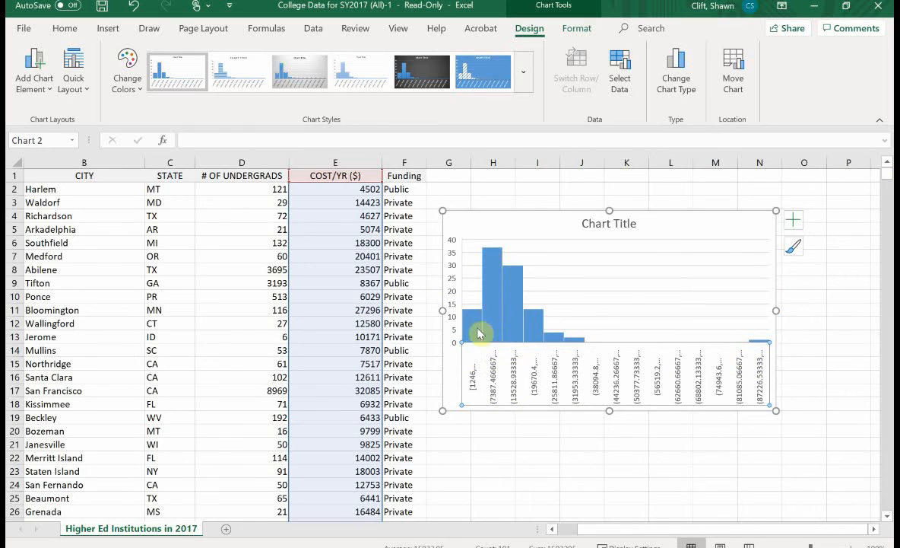
mouse_move(474, 315)
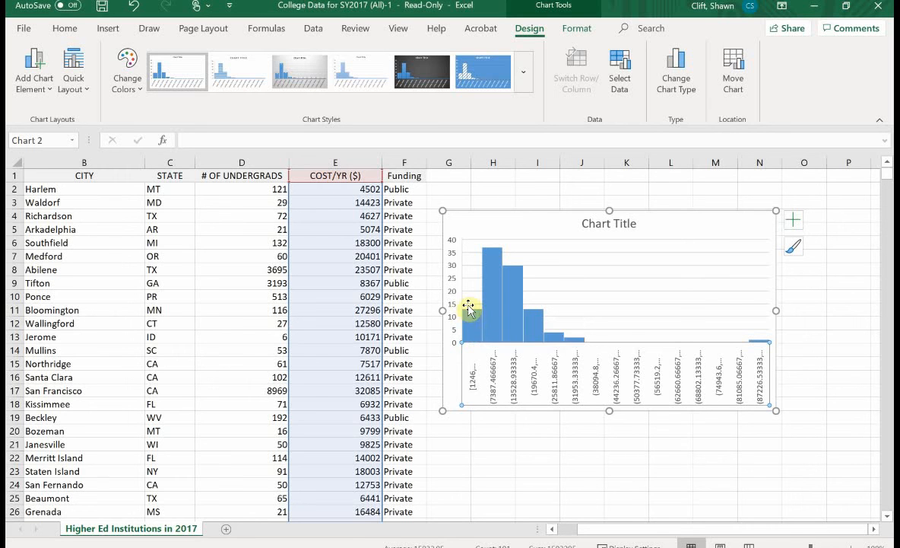
mouse_move(477, 392)
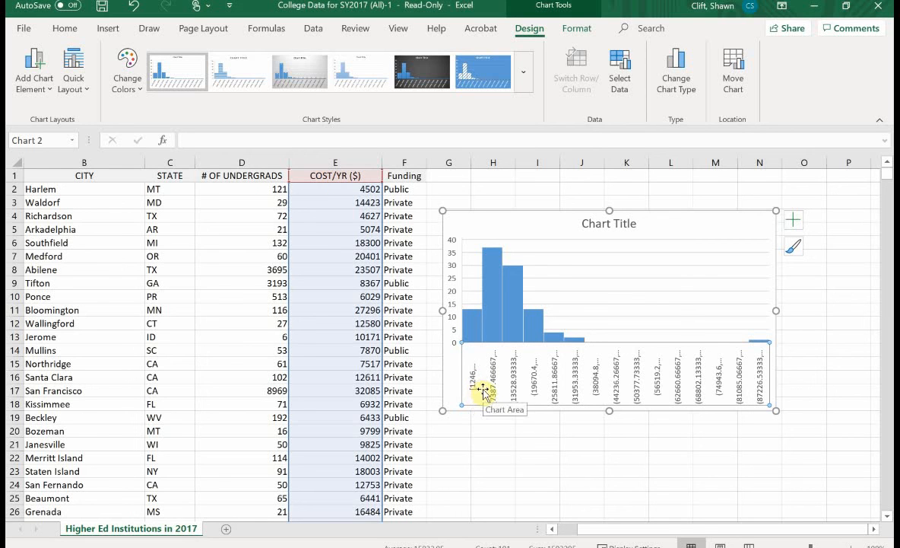
mouse_move(475, 371)
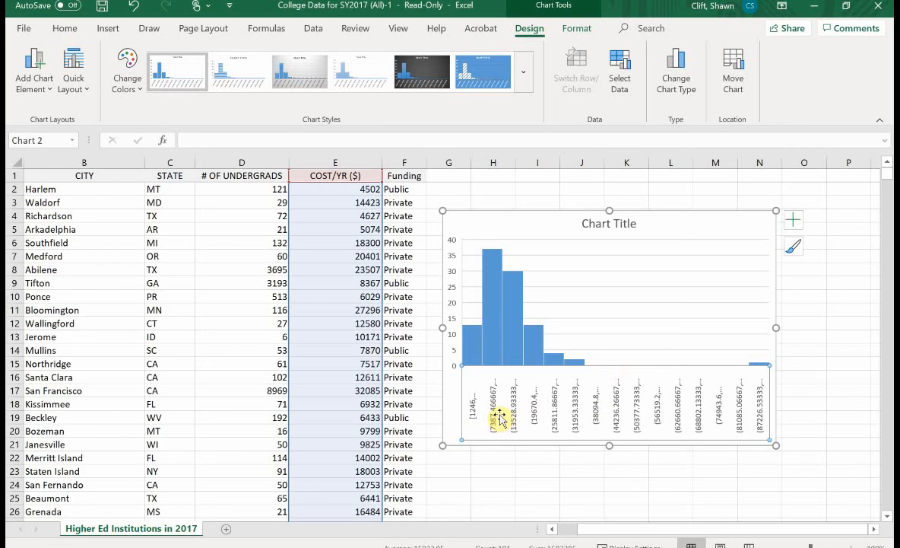
mouse_move(500, 426)
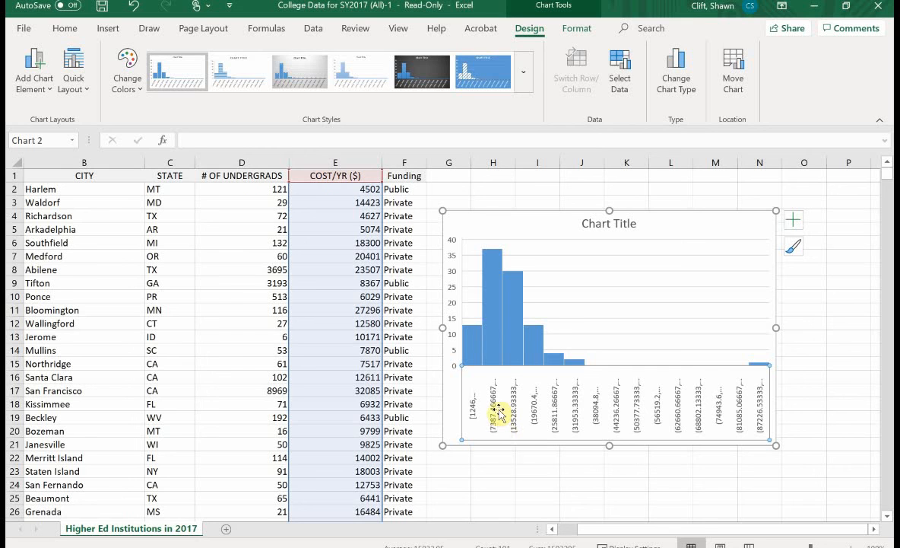
mouse_move(520, 429)
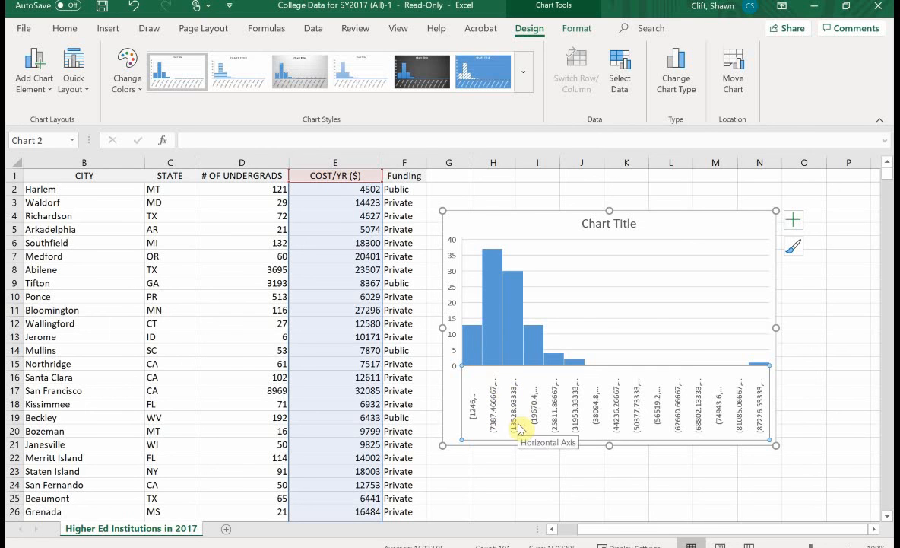
mouse_move(514, 429)
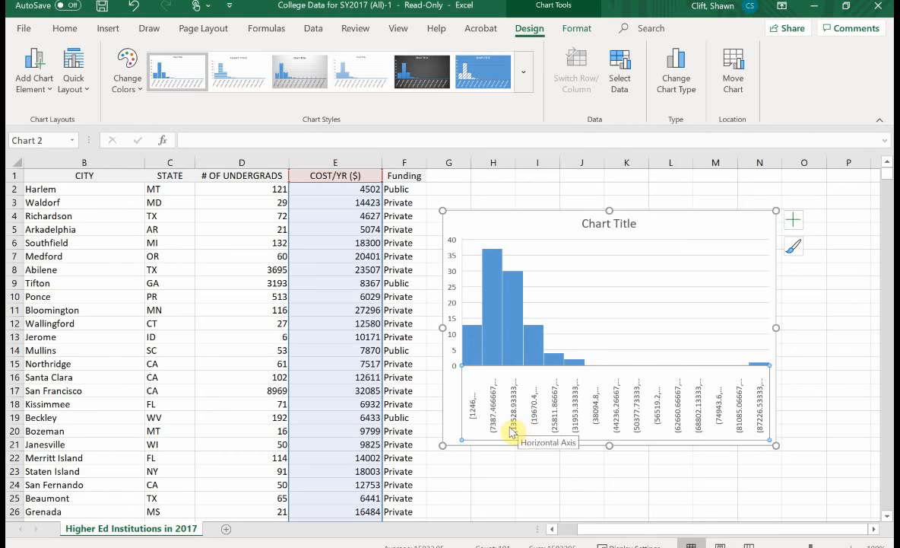